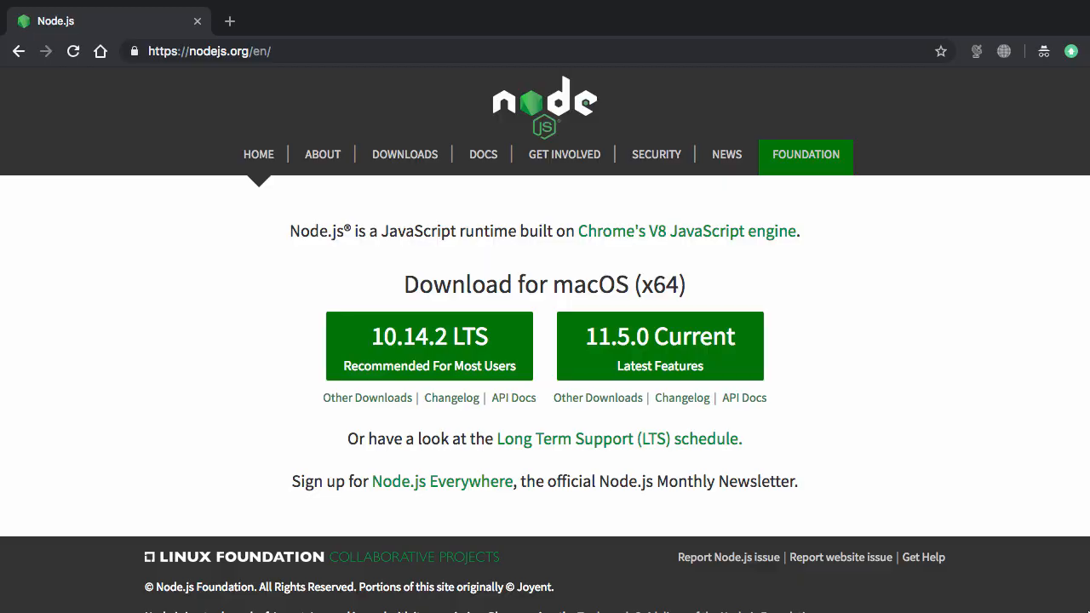
- Run node -v showing v10.14.1, then begin entering npm -v
{"action": "left_click", "coordinate": [207, 51]}
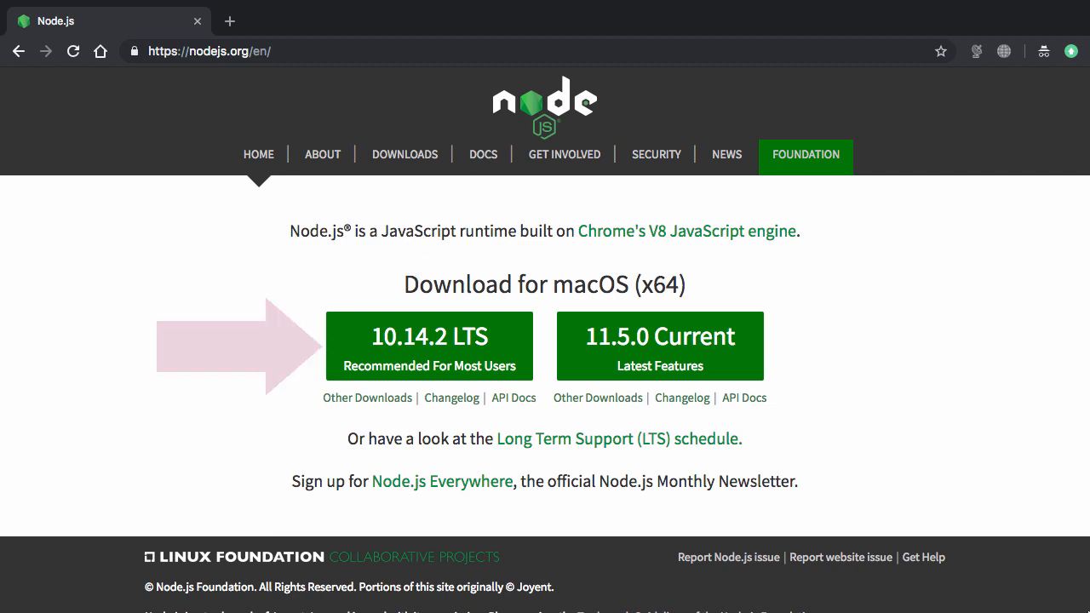
{"action": "key", "text": "cmd+space"}
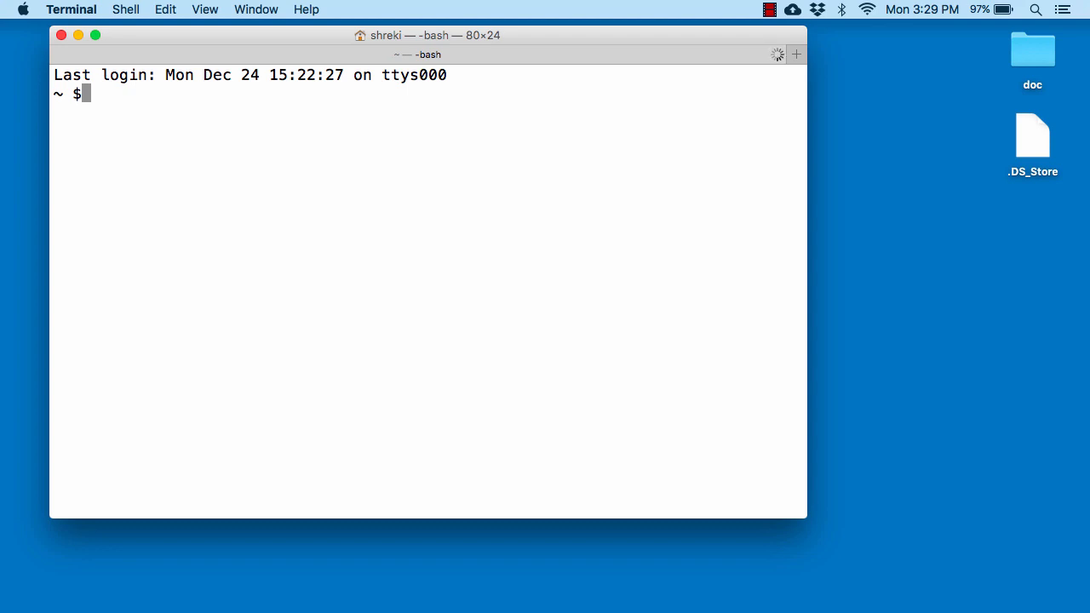
{"action": "type", "text": "node -v"}
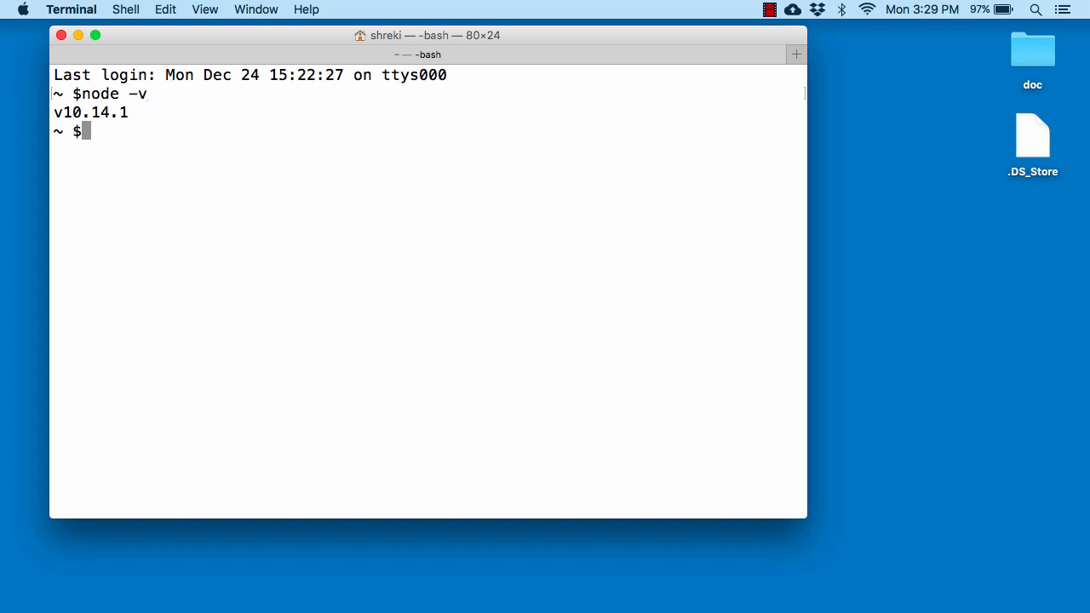
{"action": "type", "text": "np"}
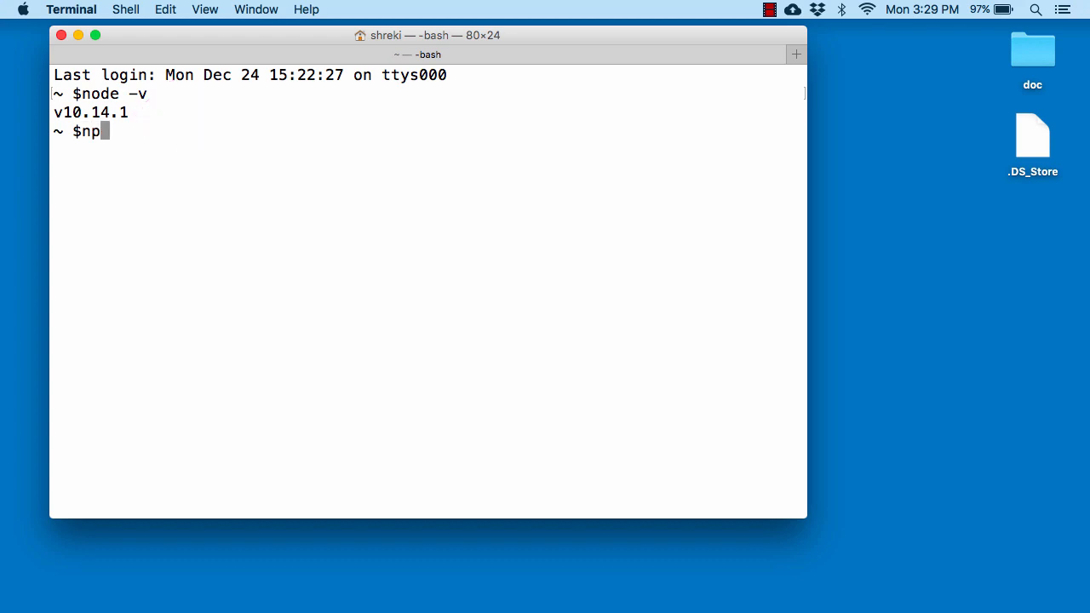